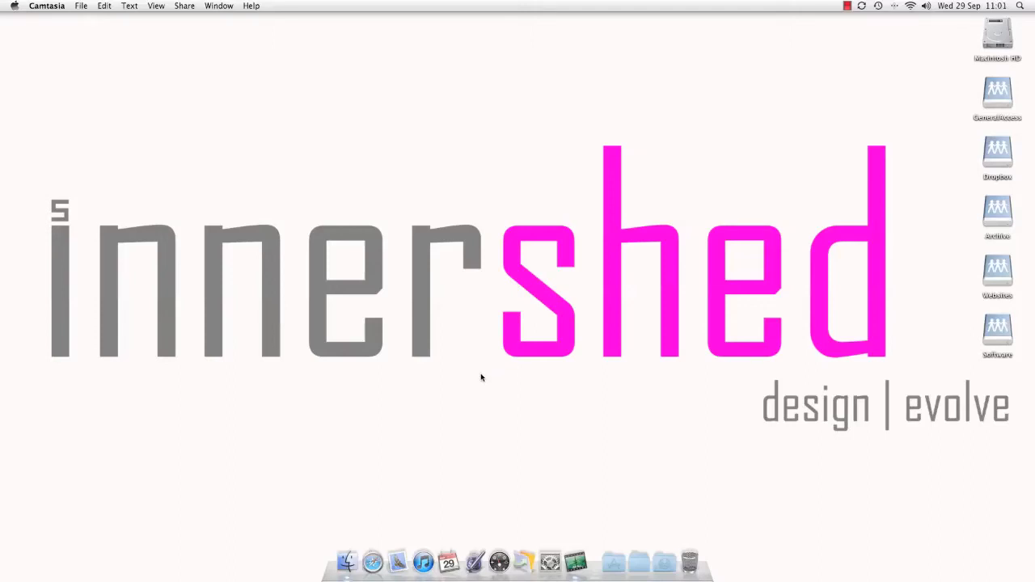
mouse_move(408, 461)
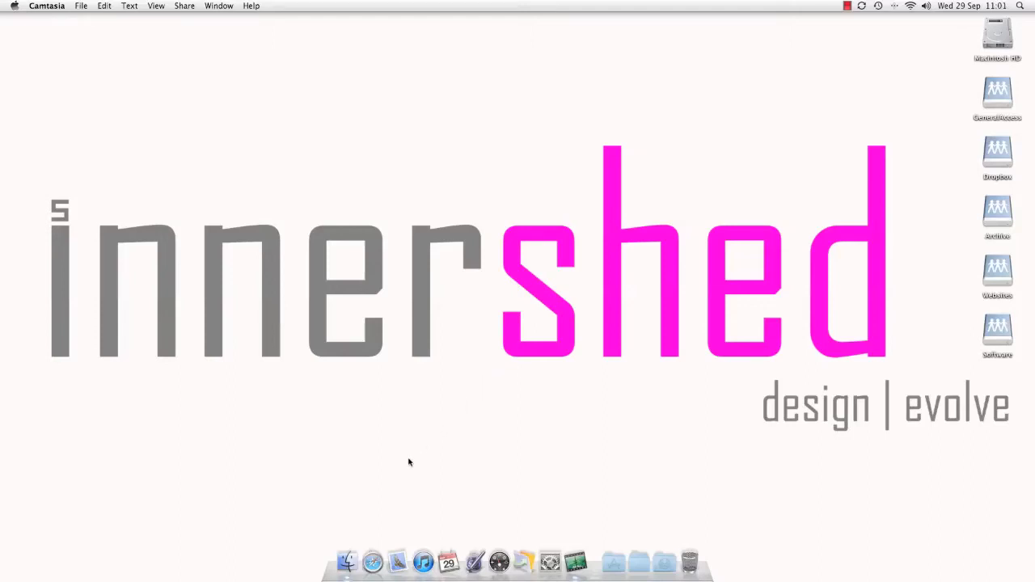
Launch Safari from the Dock on the NorfolkBroads.com directory homepage.
click(373, 561)
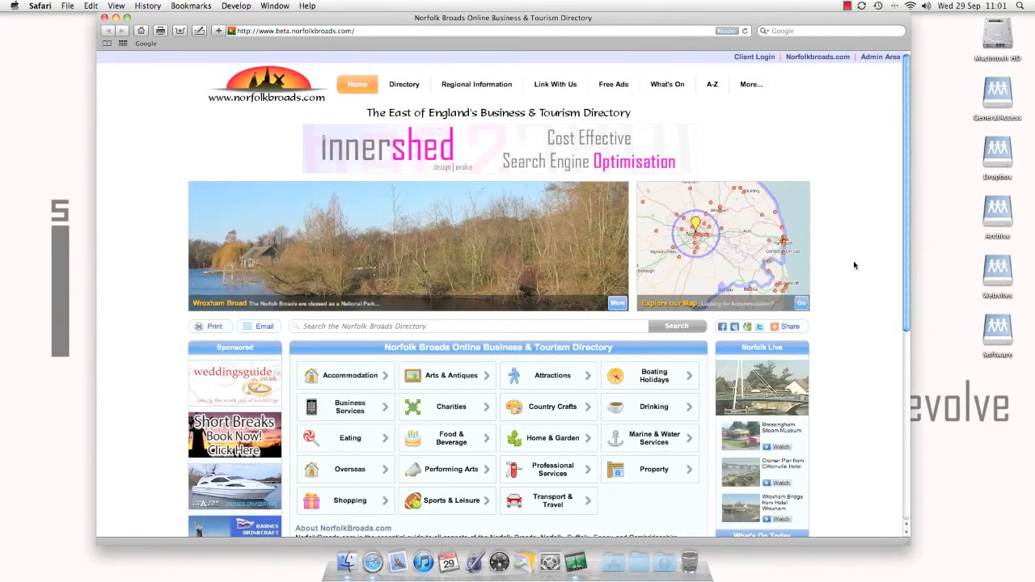
Browse the directory homepage, then go from the ControlHub login to the Join Us form.
scroll(down, 3)
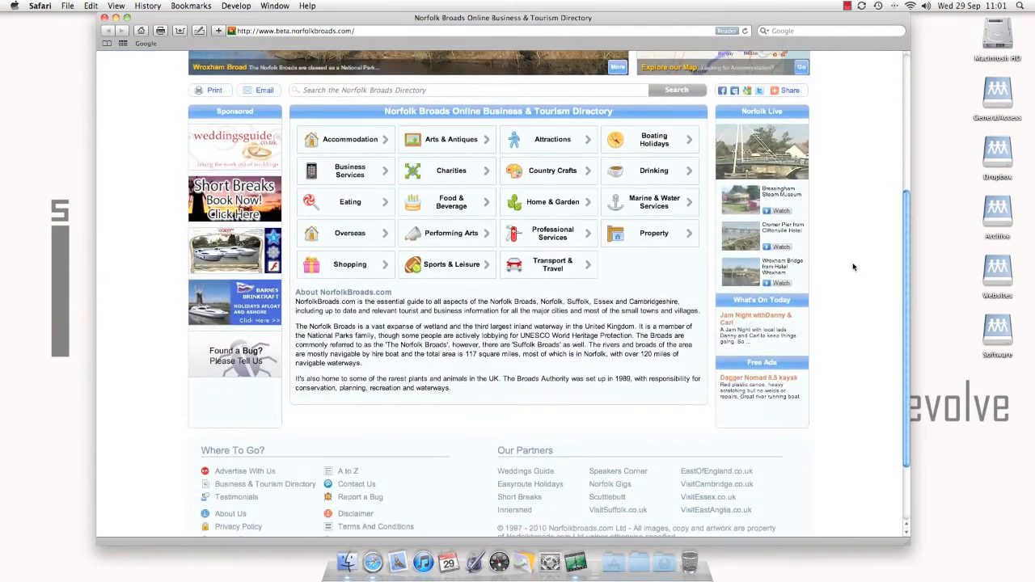
scroll(down, 3)
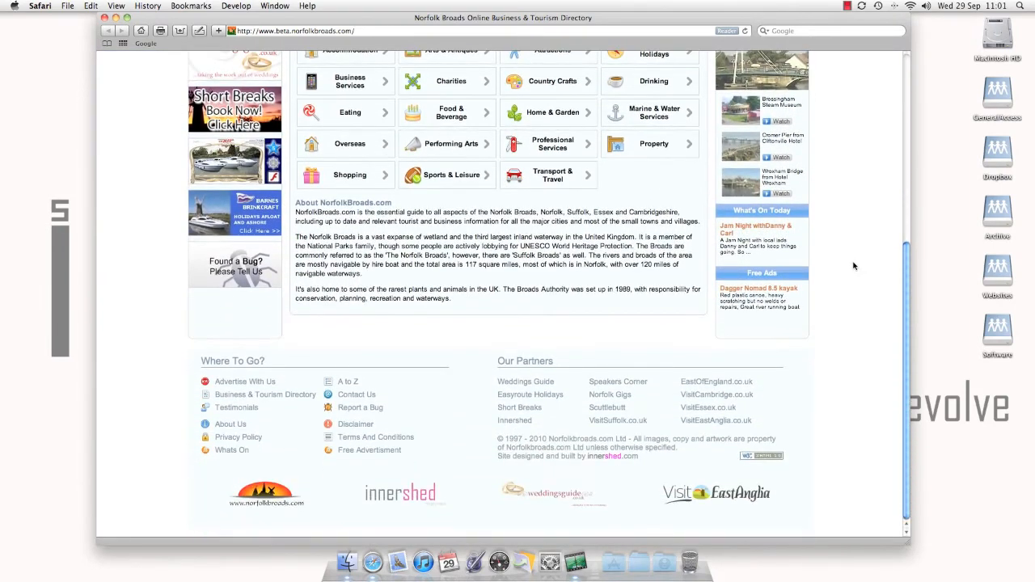
scroll(up, 3)
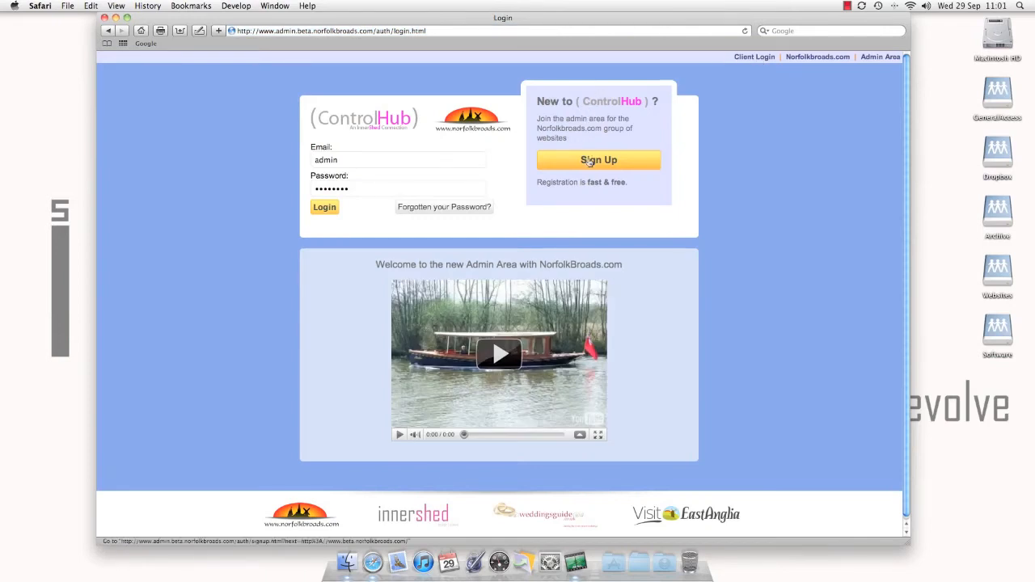
click(598, 160)
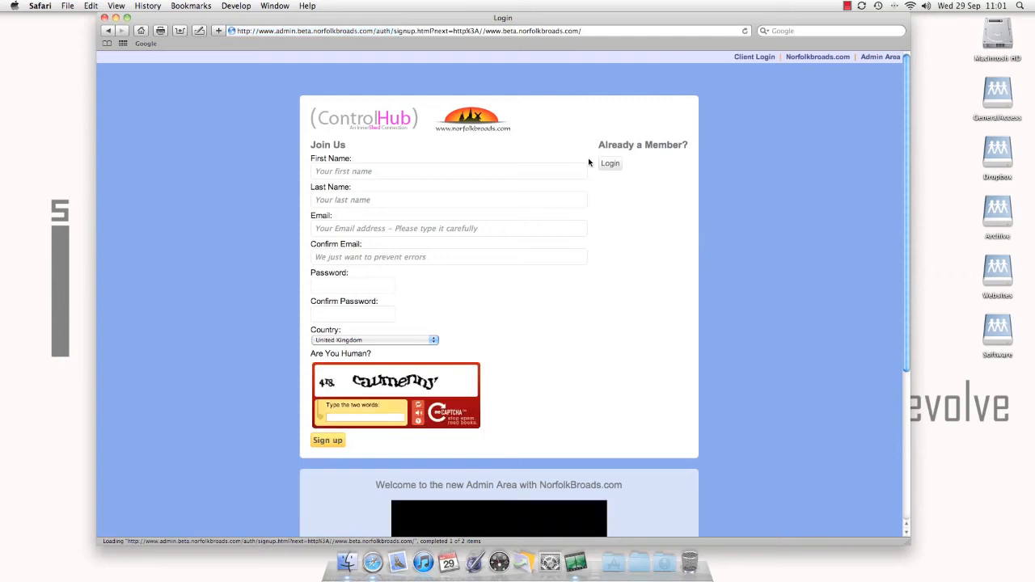
click(449, 171)
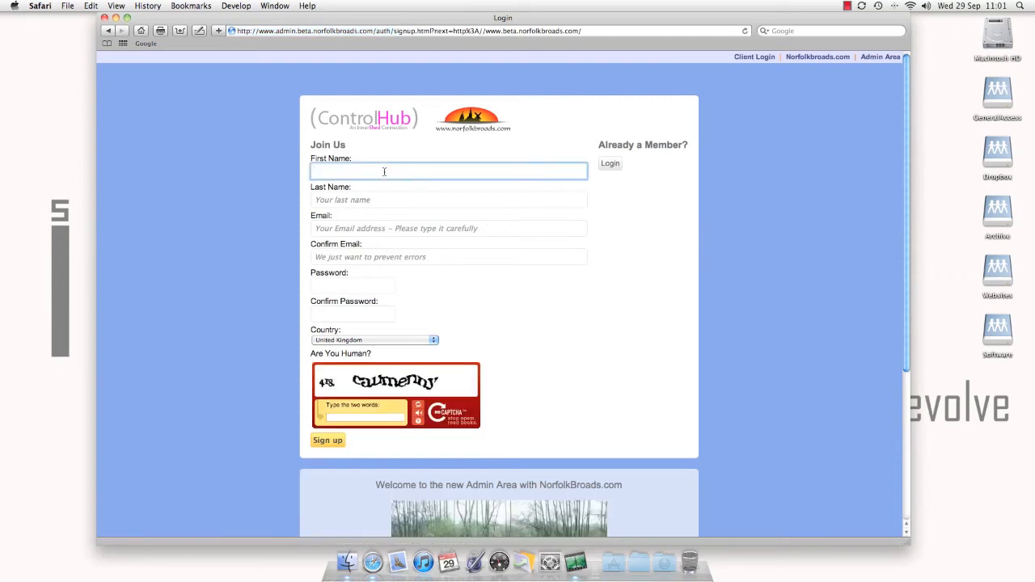
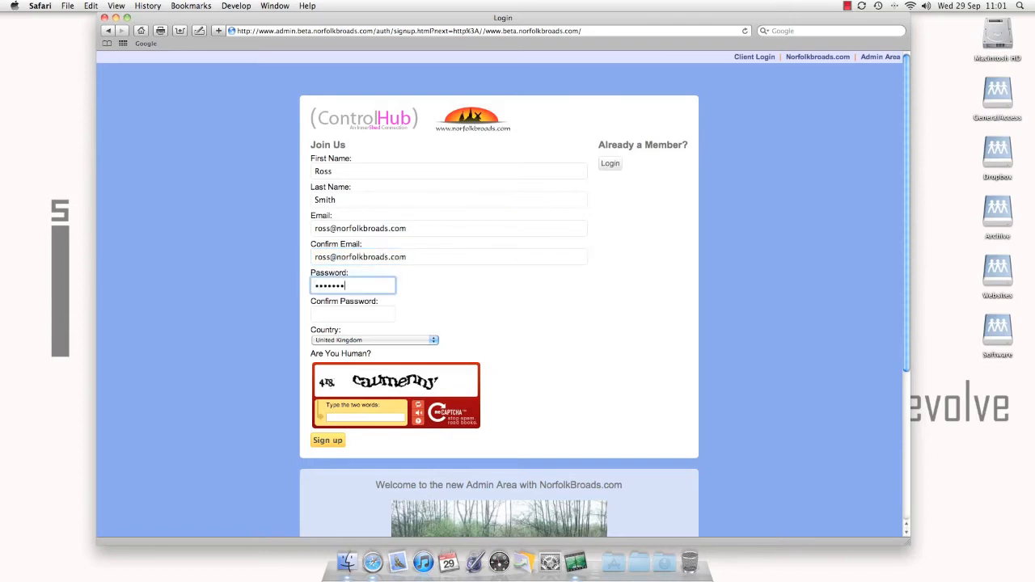
text(••)
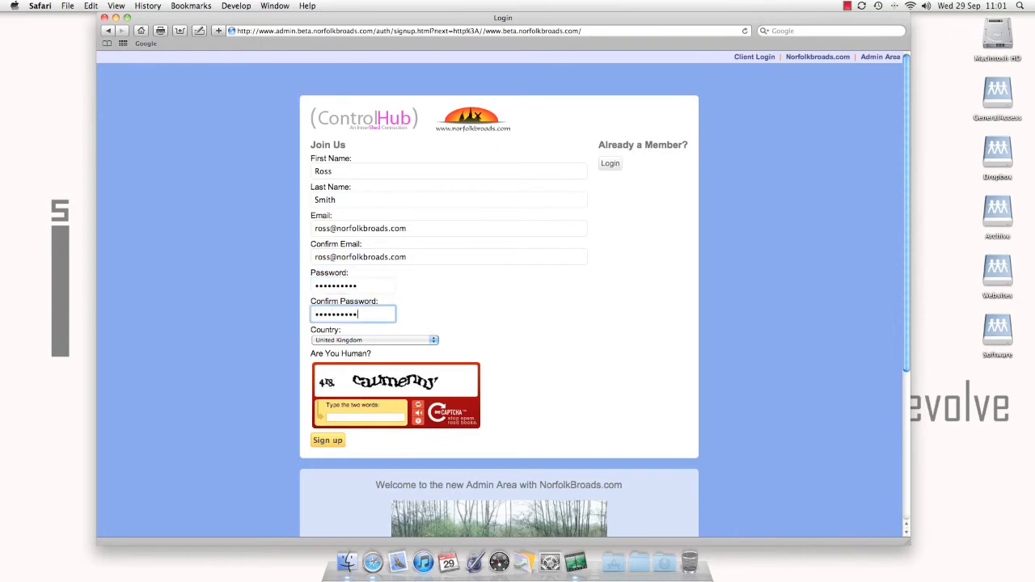
mouse_move(403, 325)
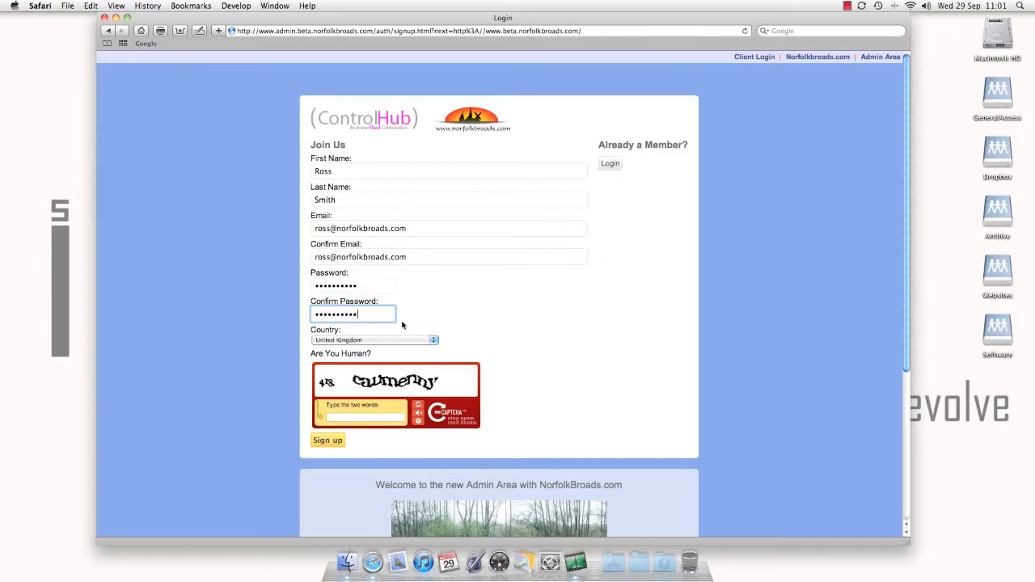
Get new CAPTCHA words, type both words, and submit the sign-up.
click(374, 339)
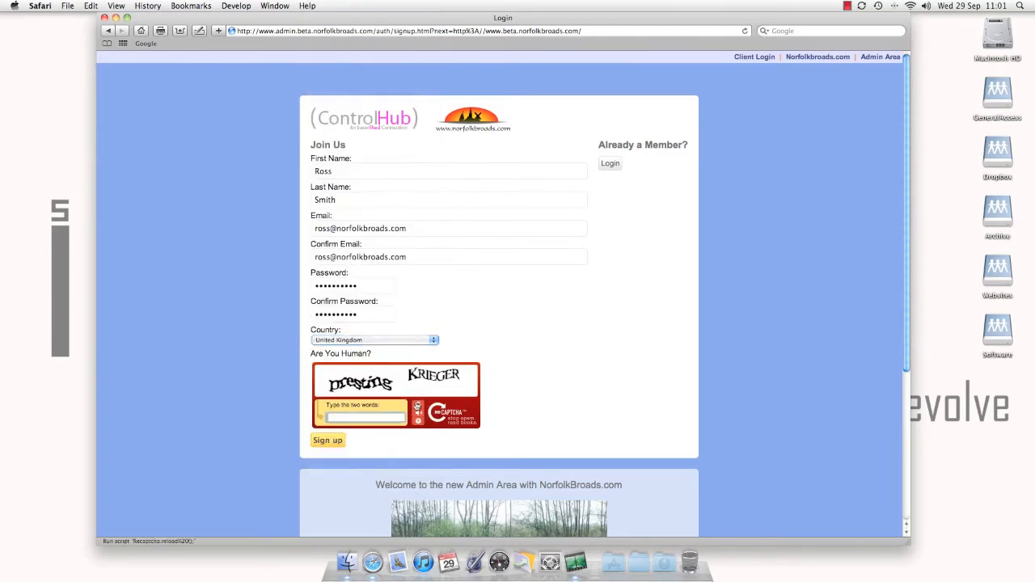
click(364, 416)
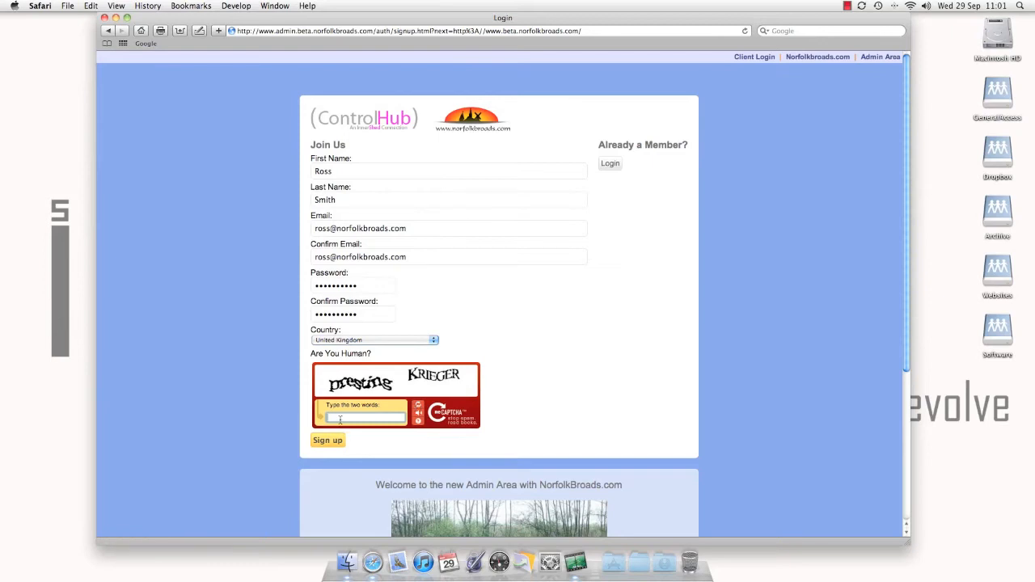
text(presi)
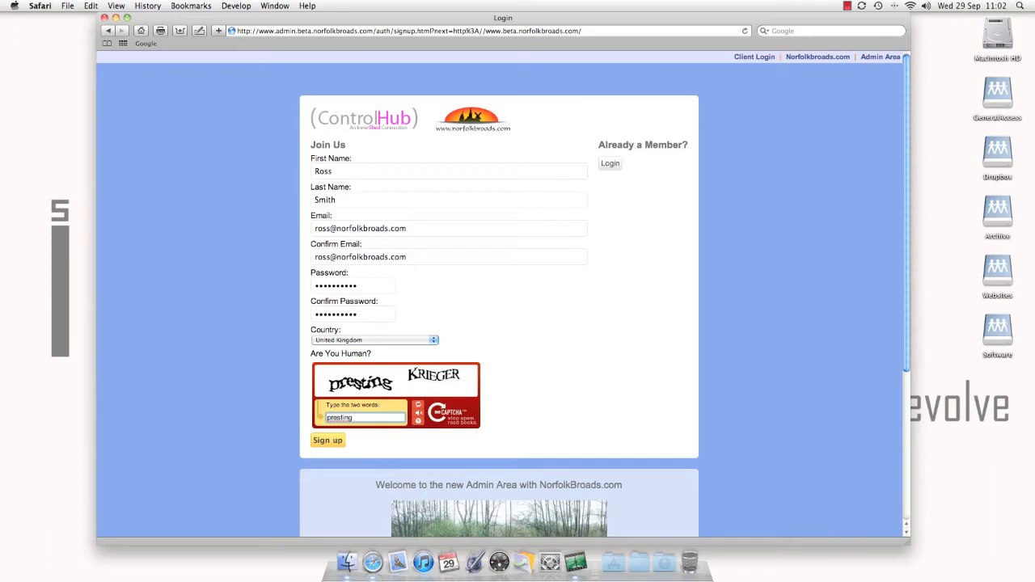
text(kriger)
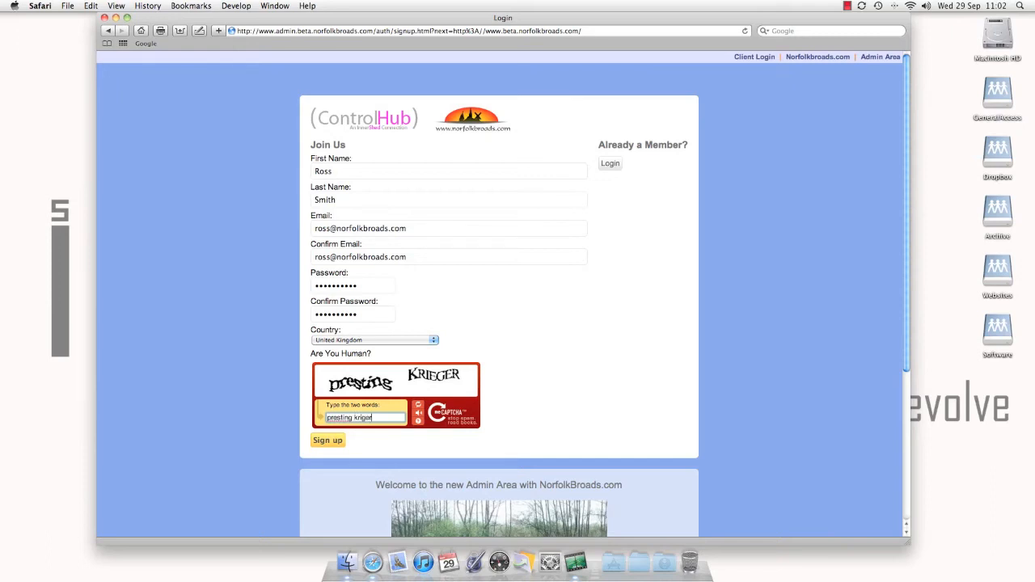
text(krieger)
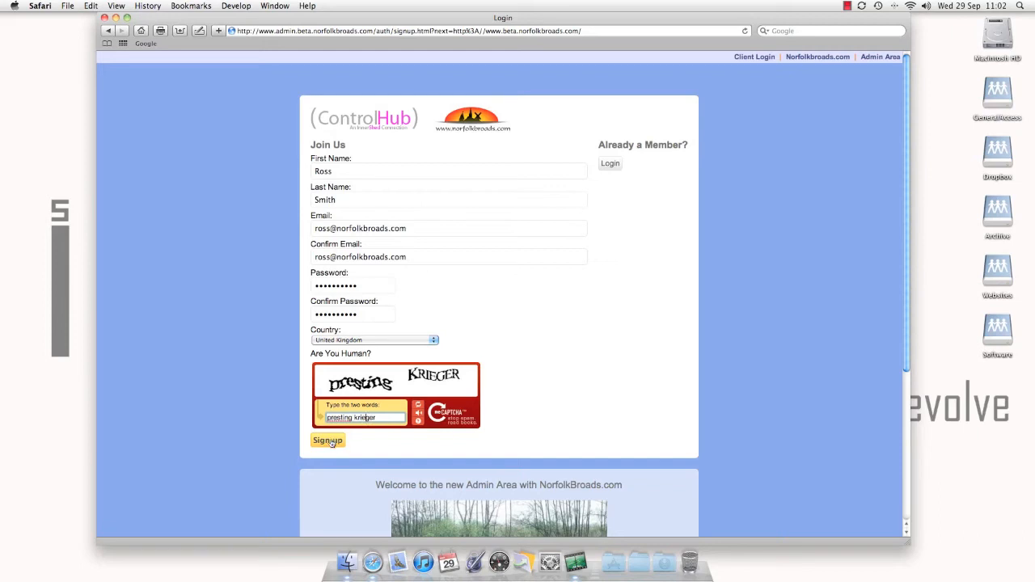
click(327, 440)
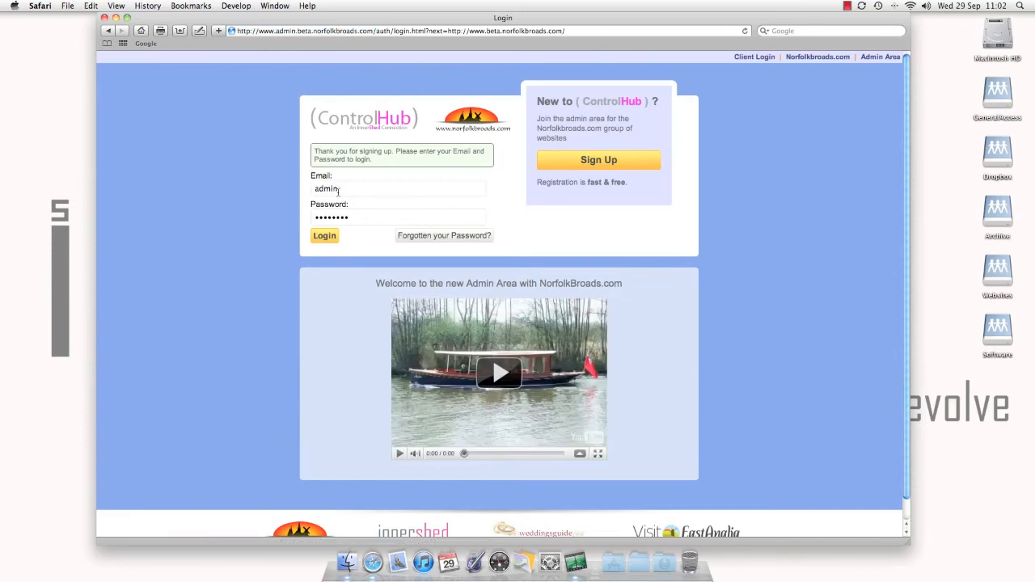
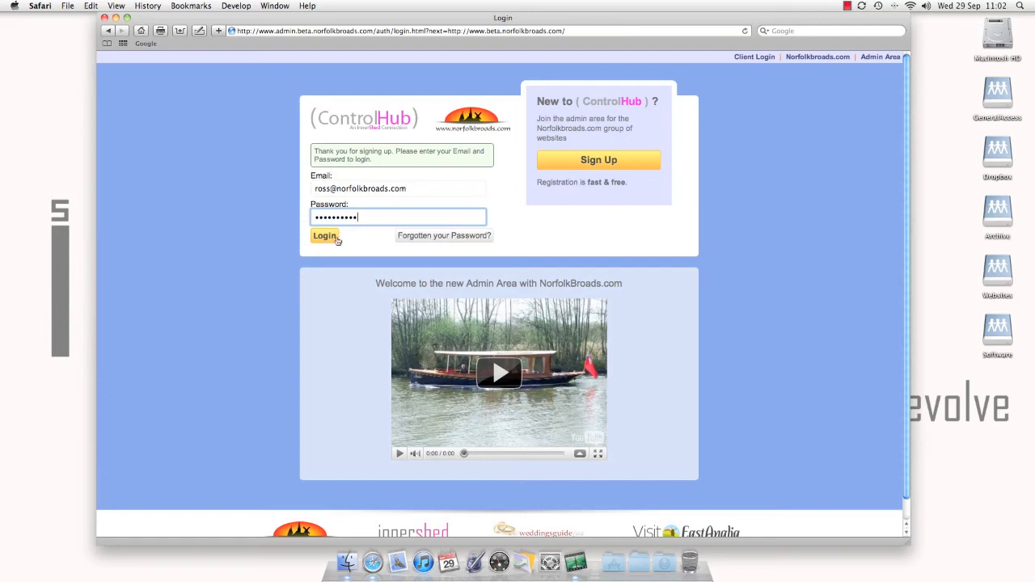
click(324, 235)
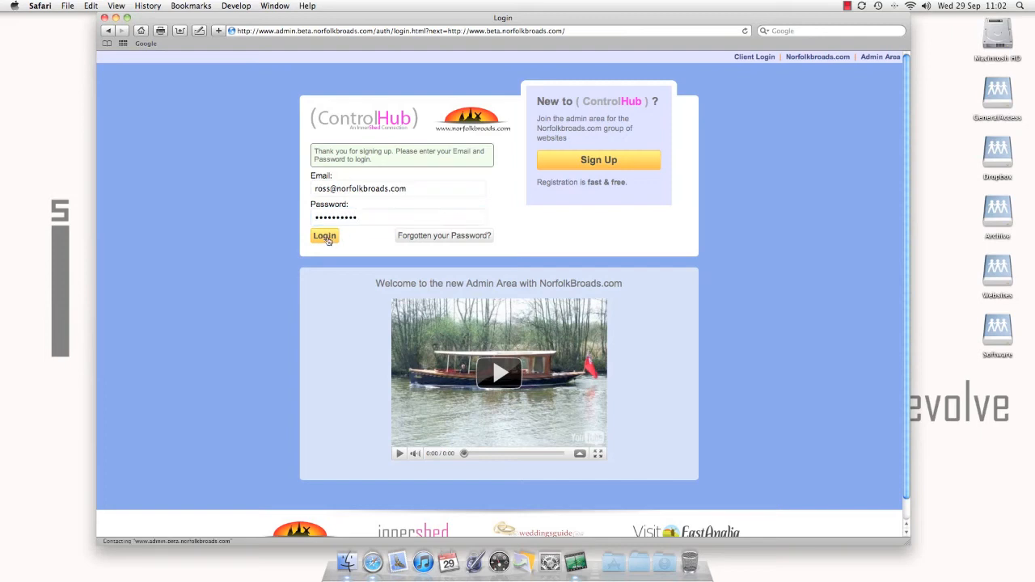
click(324, 235)
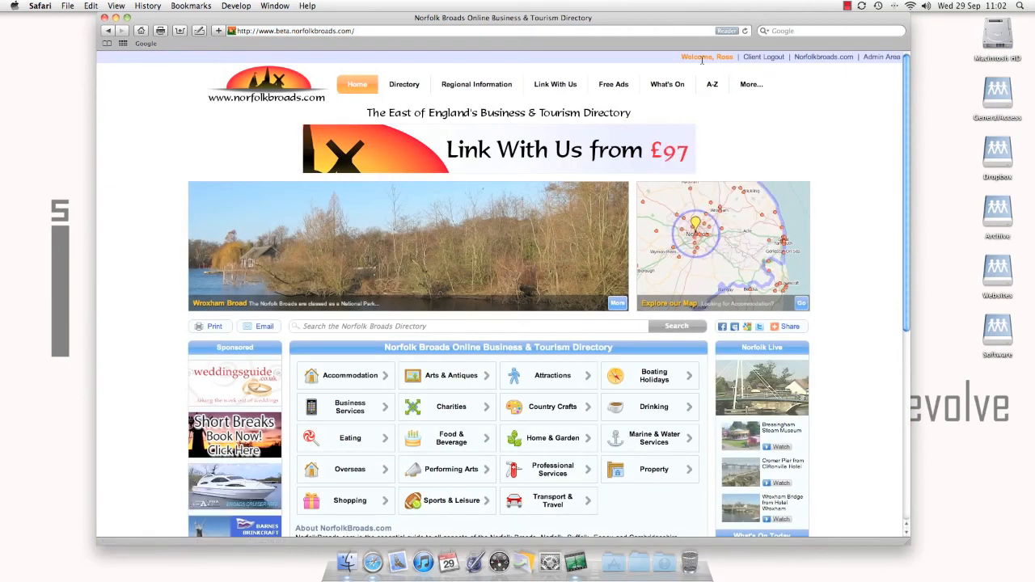
mouse_move(775, 75)
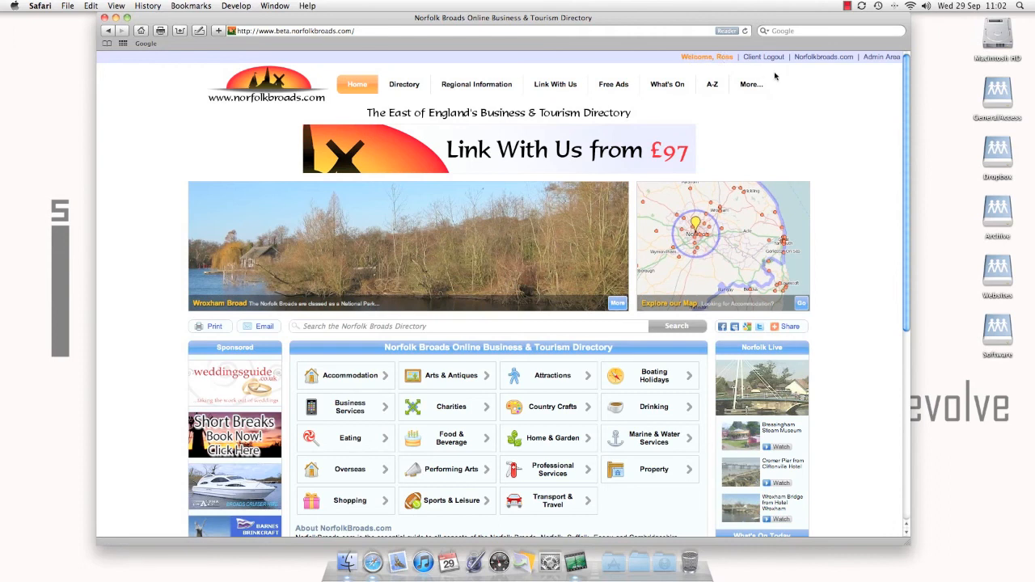
mouse_move(872, 67)
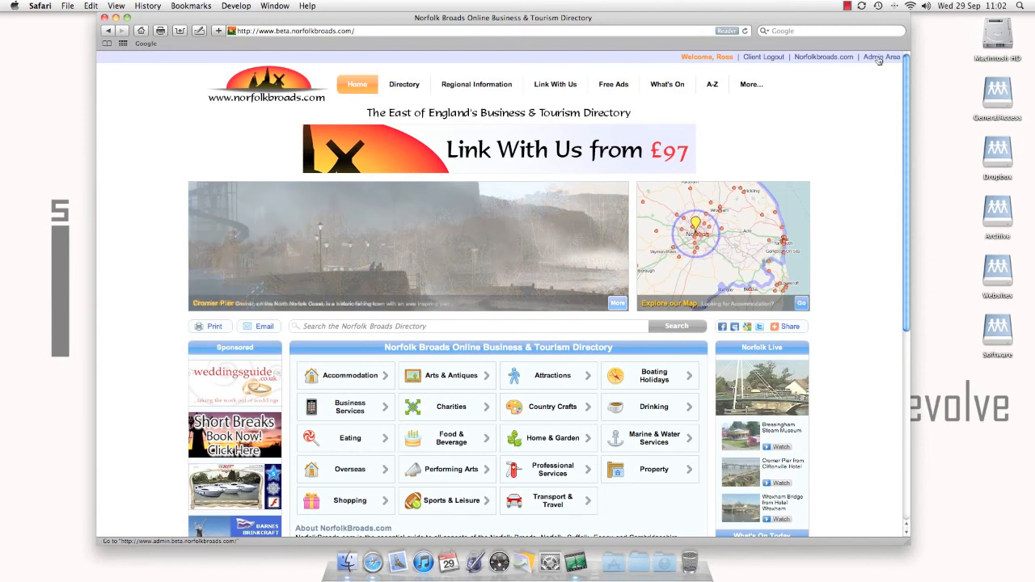
Switch from Admin Area to the Norfolkbroads.com site and back to the ControlHub dashboard.
click(882, 56)
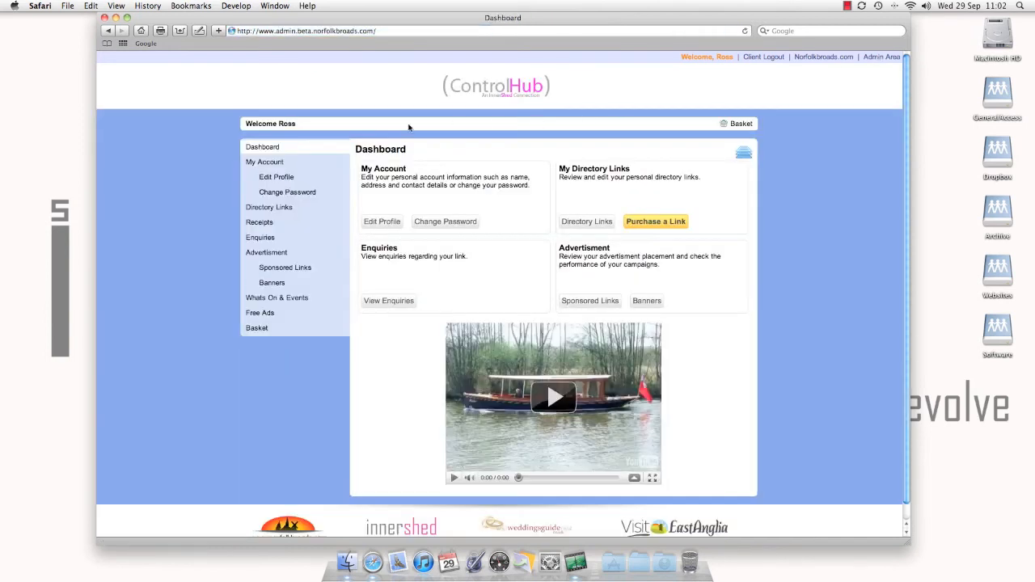
mouse_move(372, 128)
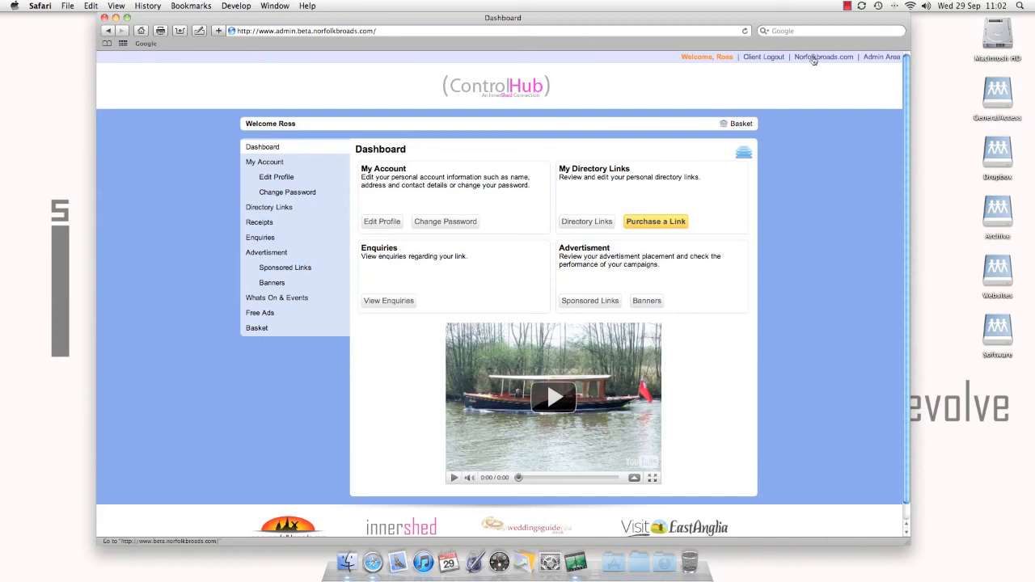
click(824, 56)
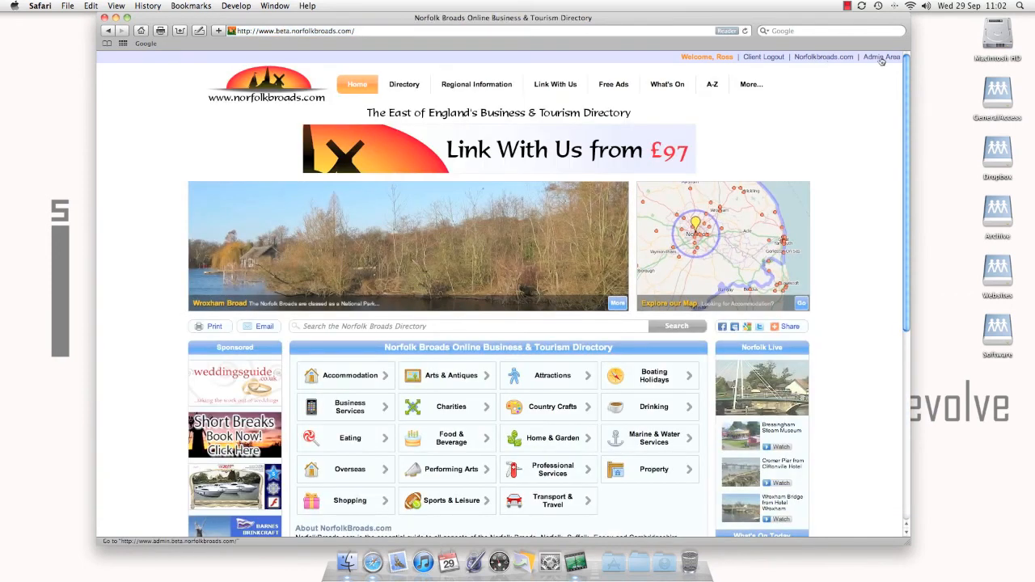
click(881, 57)
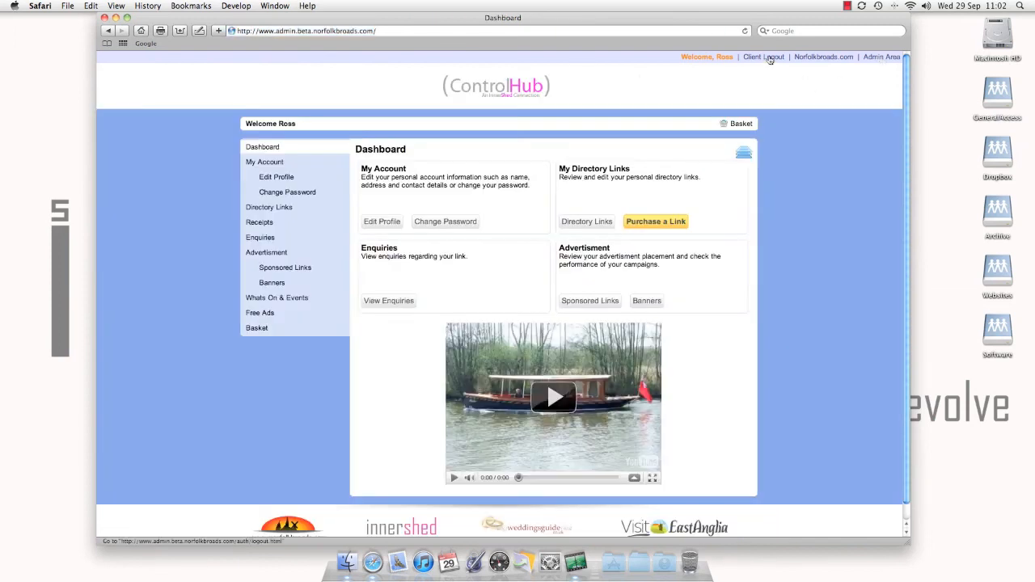
Log out via Client Logout and go to the ControlHub login page.
click(752, 56)
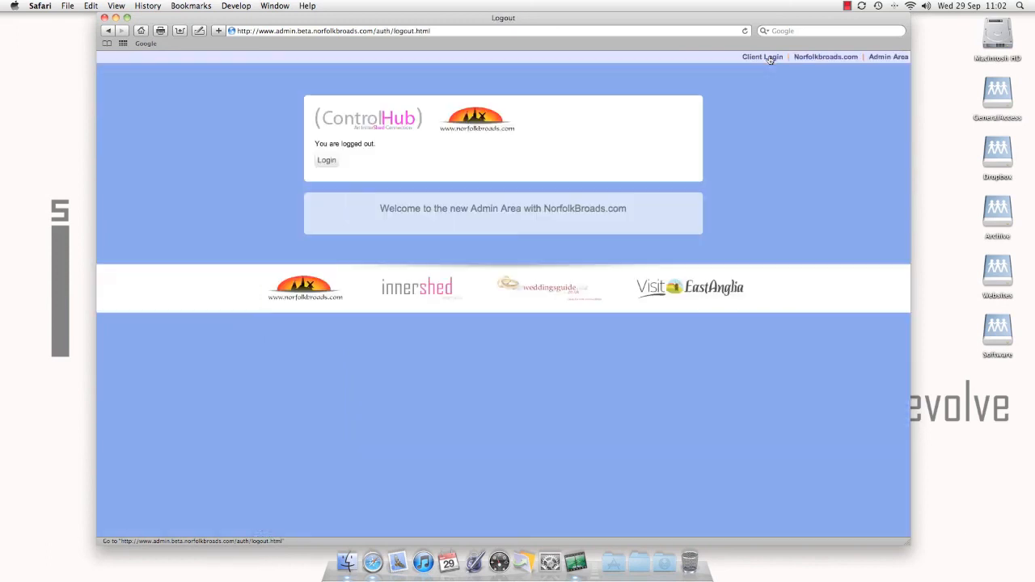
mouse_move(454, 140)
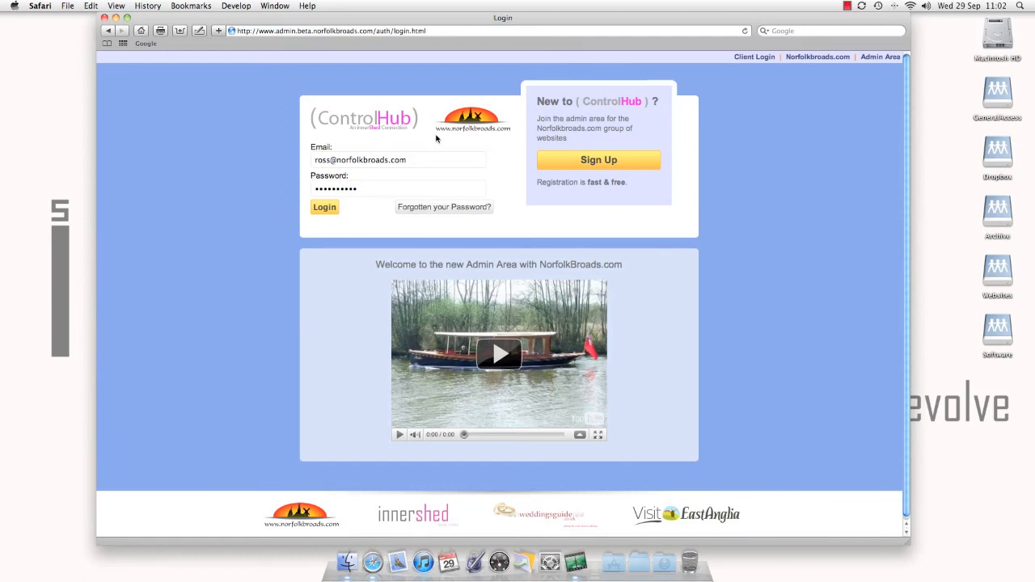
click(848, 6)
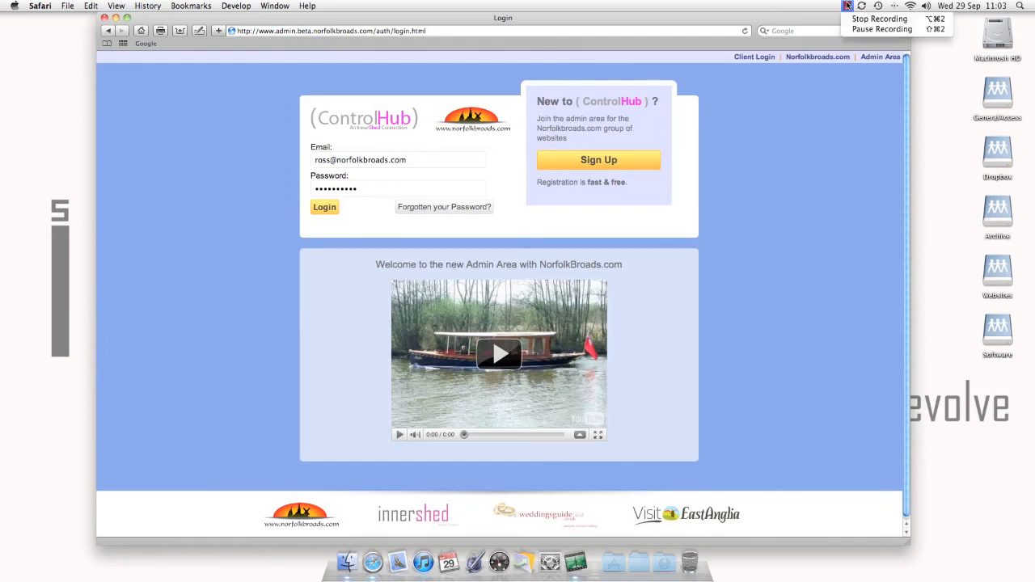